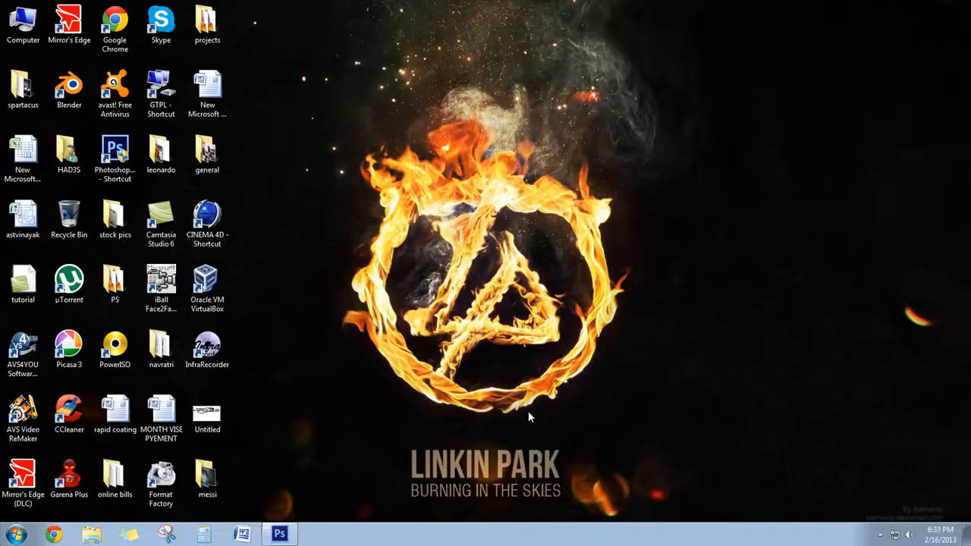
pyautogui.moveTo(399, 435)
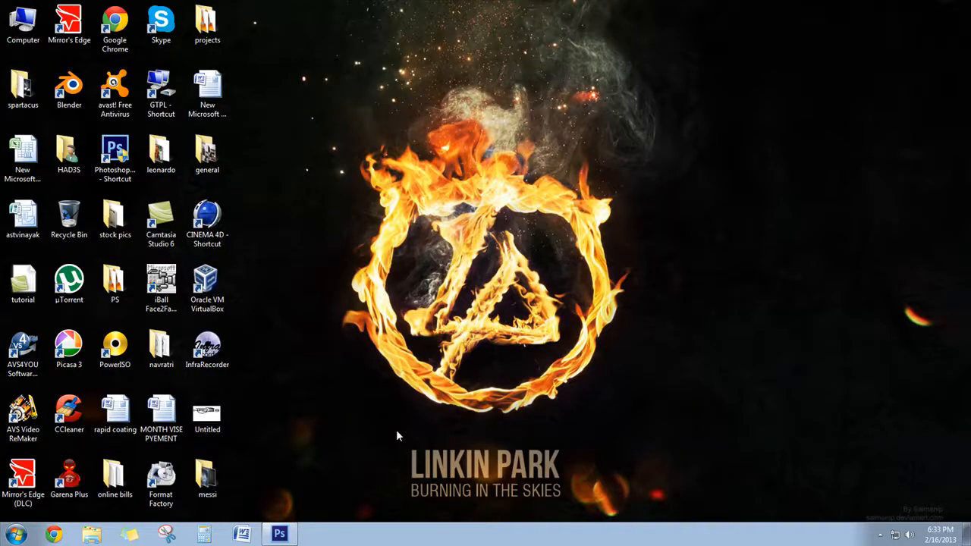
pyautogui.moveTo(364, 446)
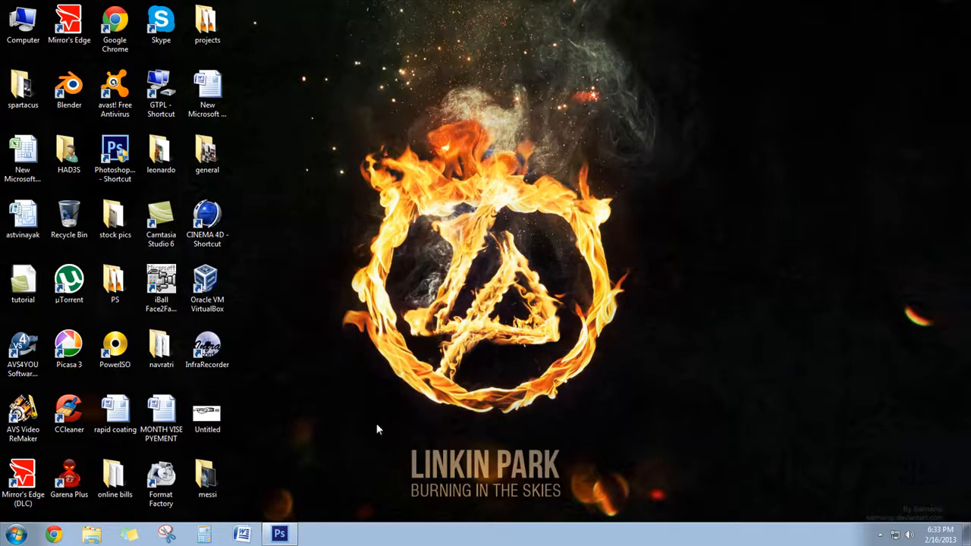
pyautogui.moveTo(357, 260)
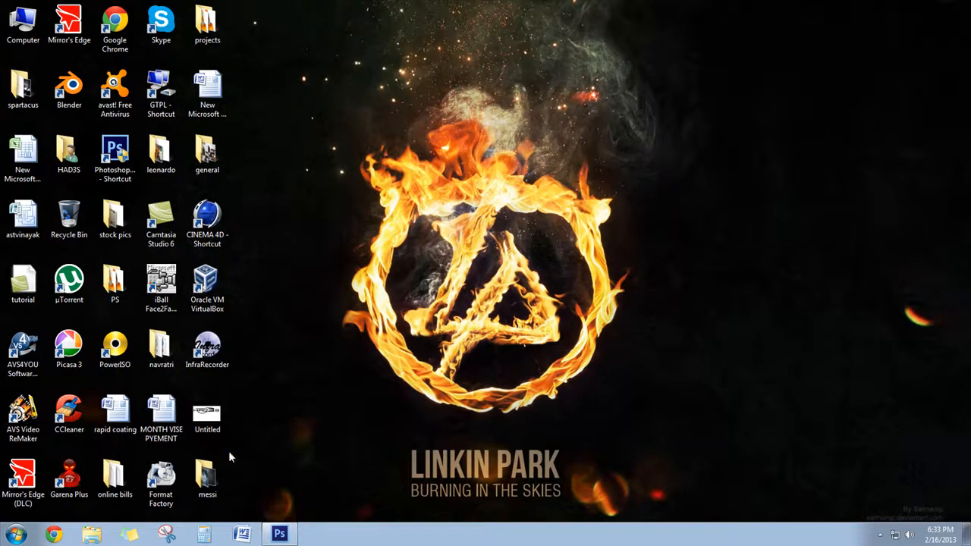
# Step: Bring Photoshop forward, view the watercolor texture, then select Layer 0 in Untitled-1
pyautogui.click(278, 534)
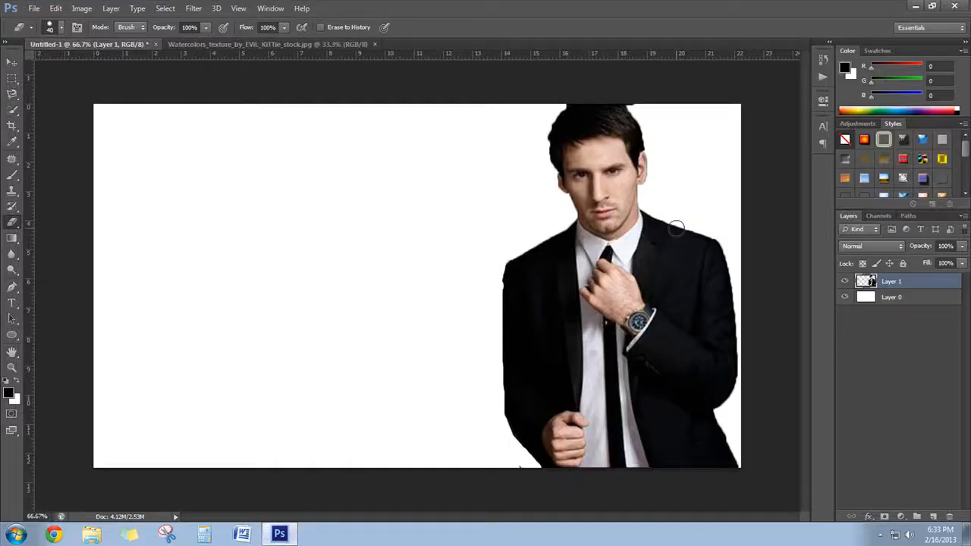
pyautogui.moveTo(172, 67)
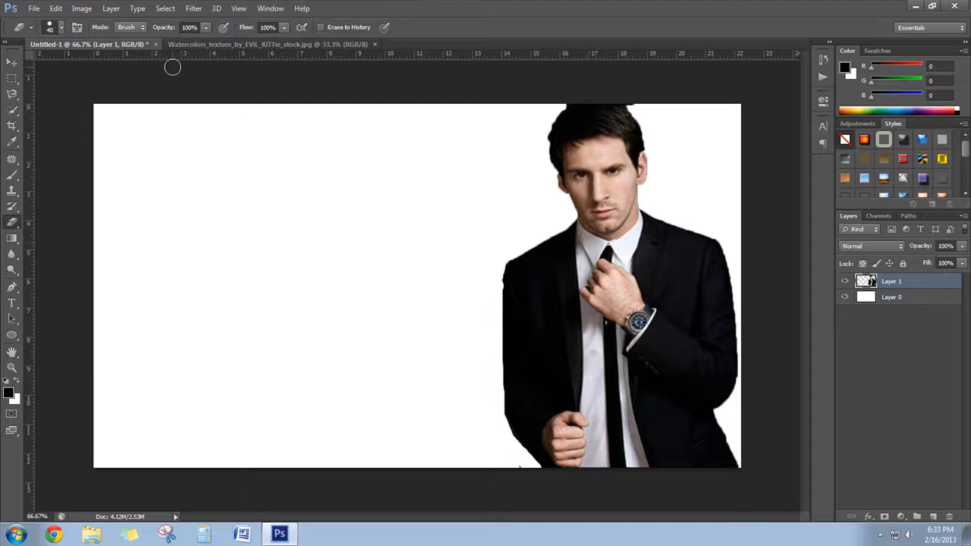
pyautogui.click(266, 44)
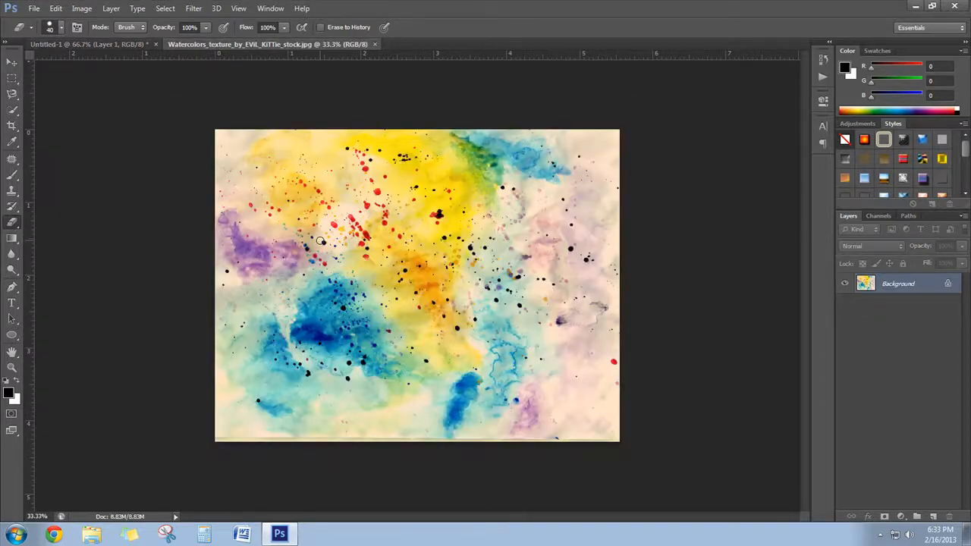
pyautogui.moveTo(80, 77)
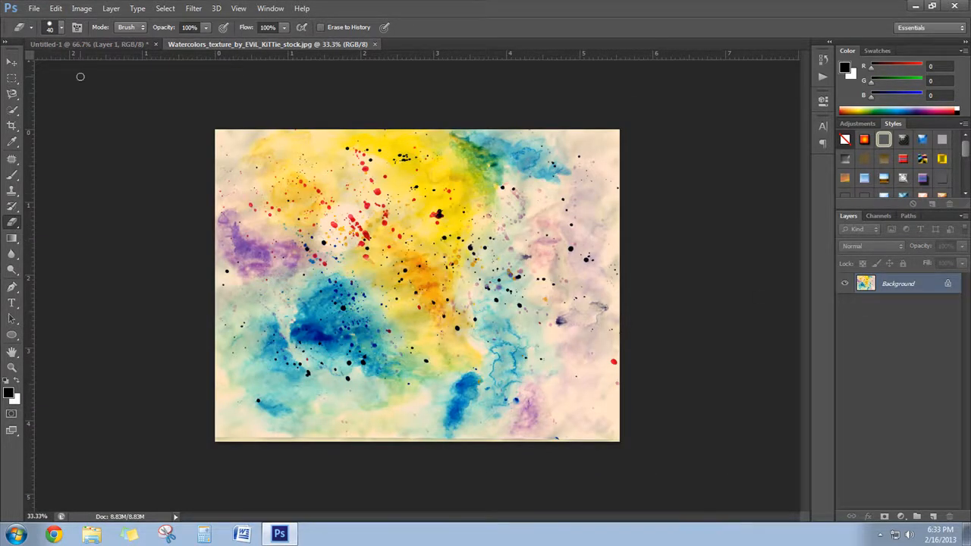
pyautogui.click(86, 44)
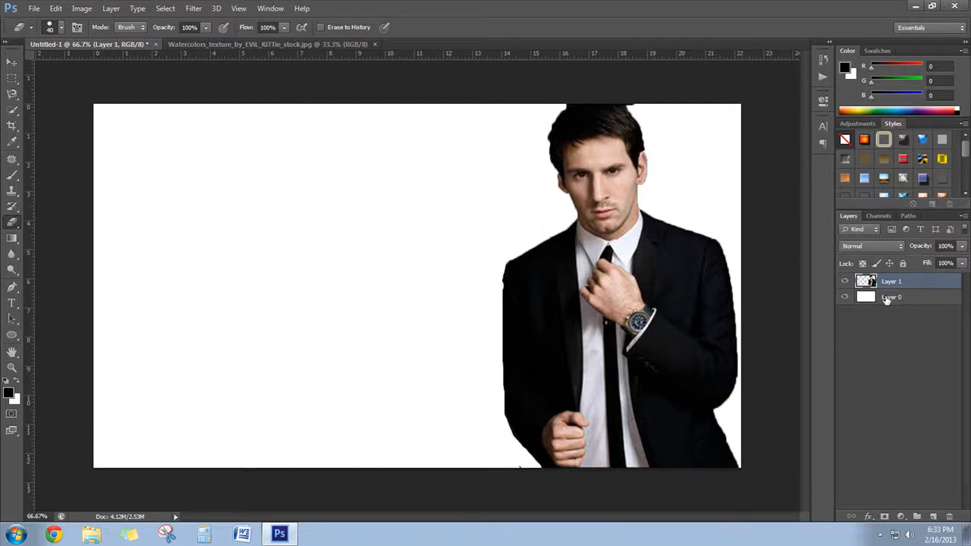
pyautogui.click(844, 282)
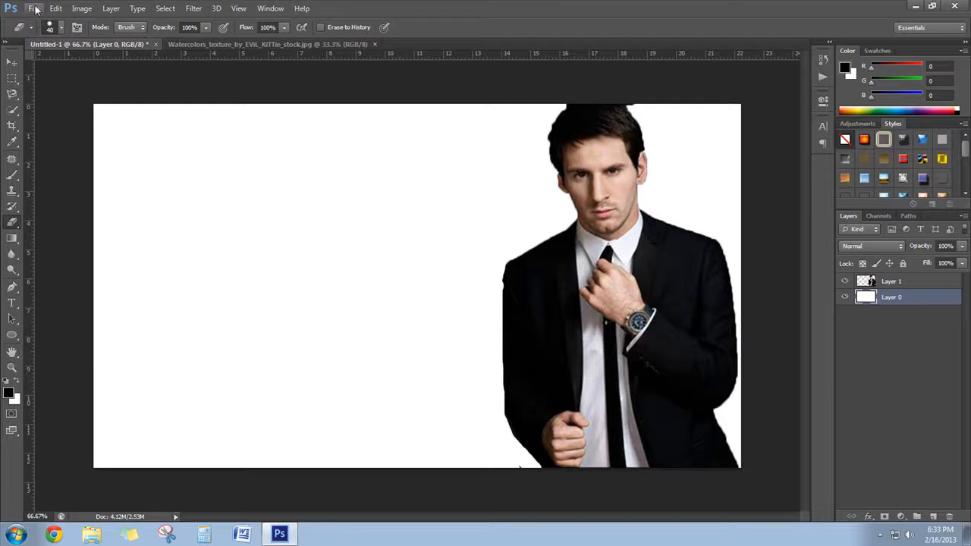
# Step: Apply an Image > Adjustments > Threshold preview with the Threshold Level near 102
pyautogui.click(81, 8)
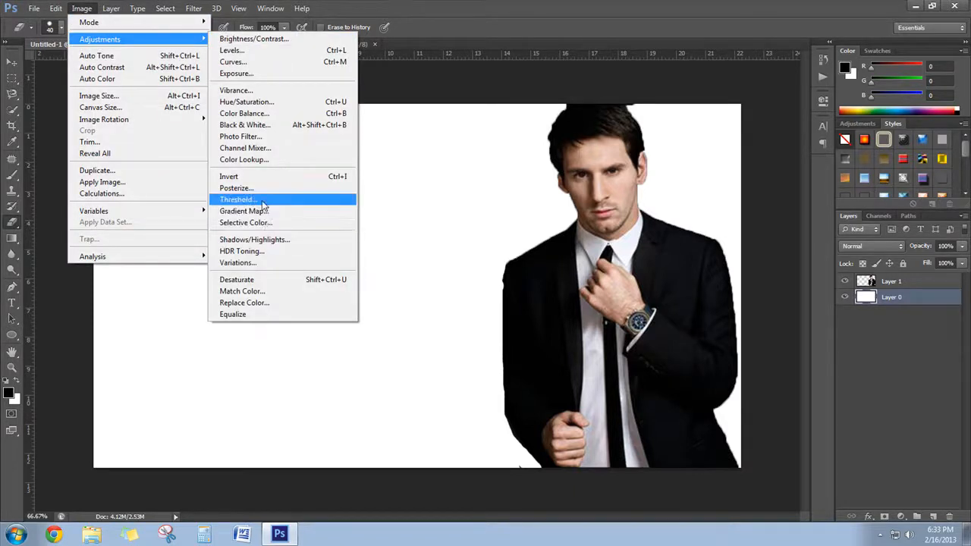
pyautogui.click(236, 199)
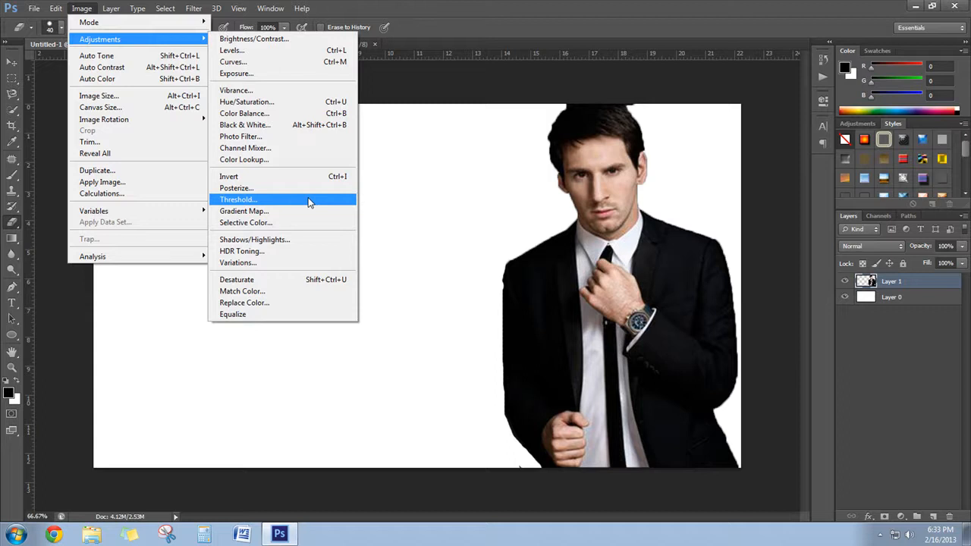
pyautogui.click(237, 200)
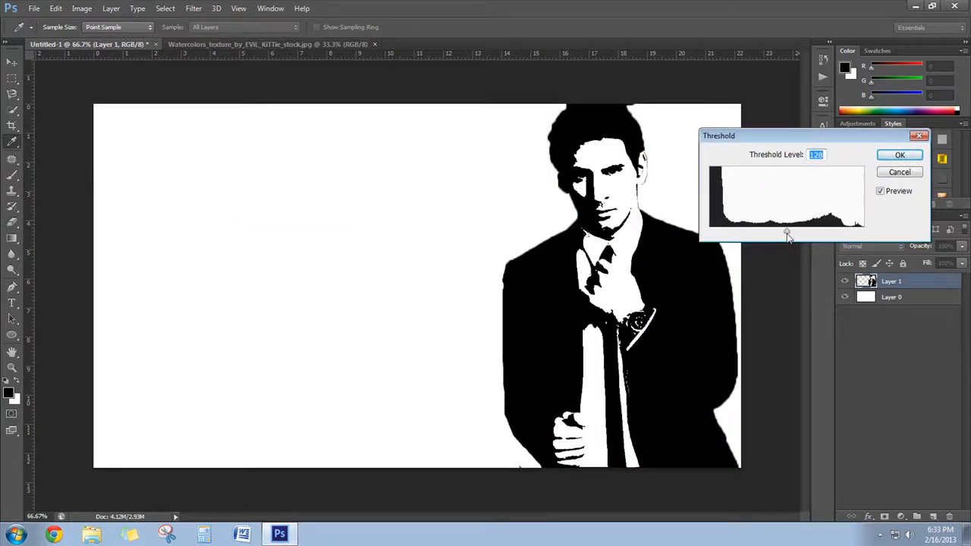
pyautogui.moveTo(786, 233); pyautogui.dragTo(779, 232)
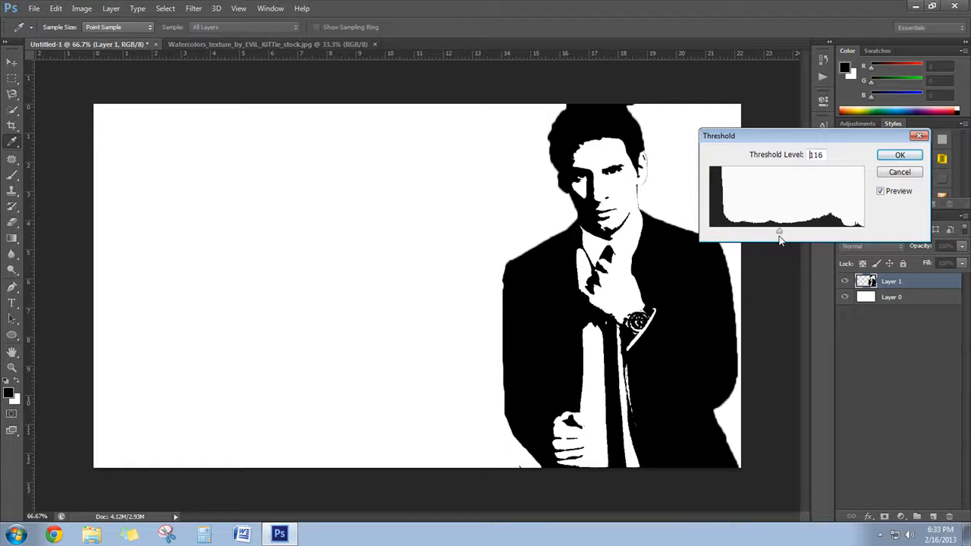
pyautogui.moveTo(779, 232); pyautogui.dragTo(770, 231)
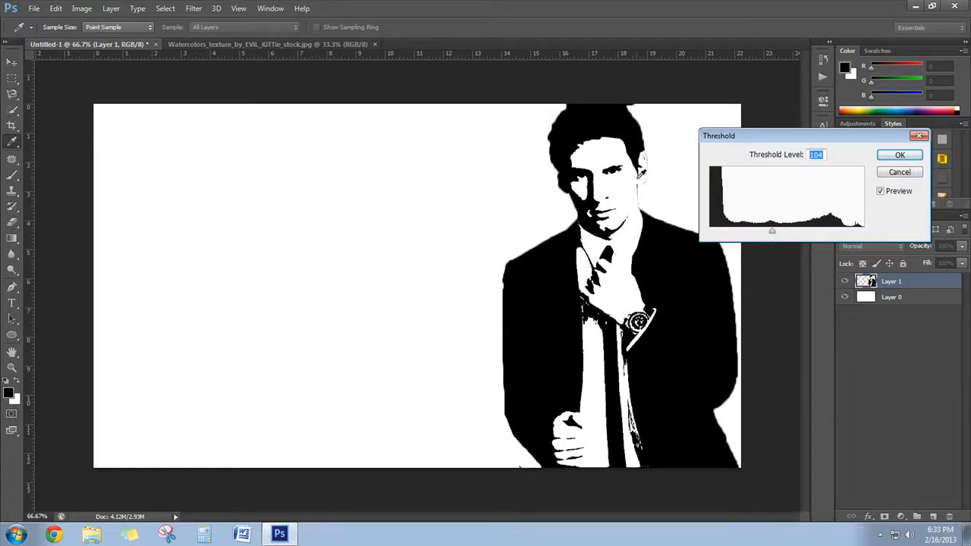
pyautogui.moveTo(771, 232); pyautogui.dragTo(760, 232)
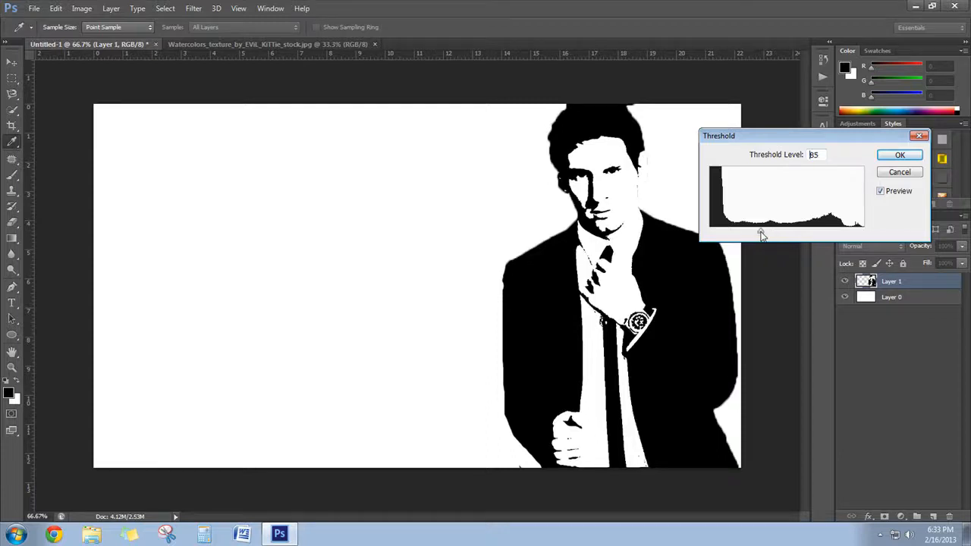
pyautogui.moveTo(763, 233); pyautogui.dragTo(712, 233)
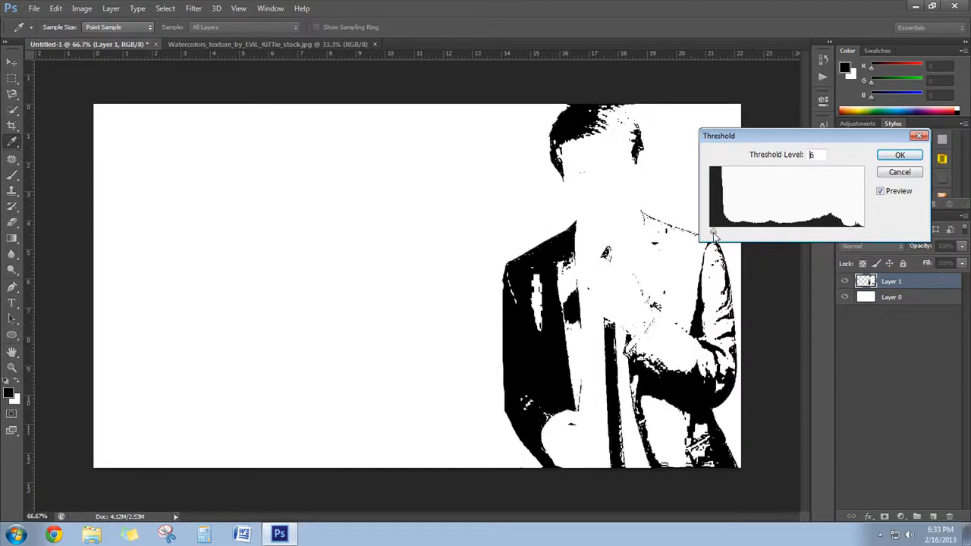
pyautogui.moveTo(713, 231); pyautogui.dragTo(774, 232)
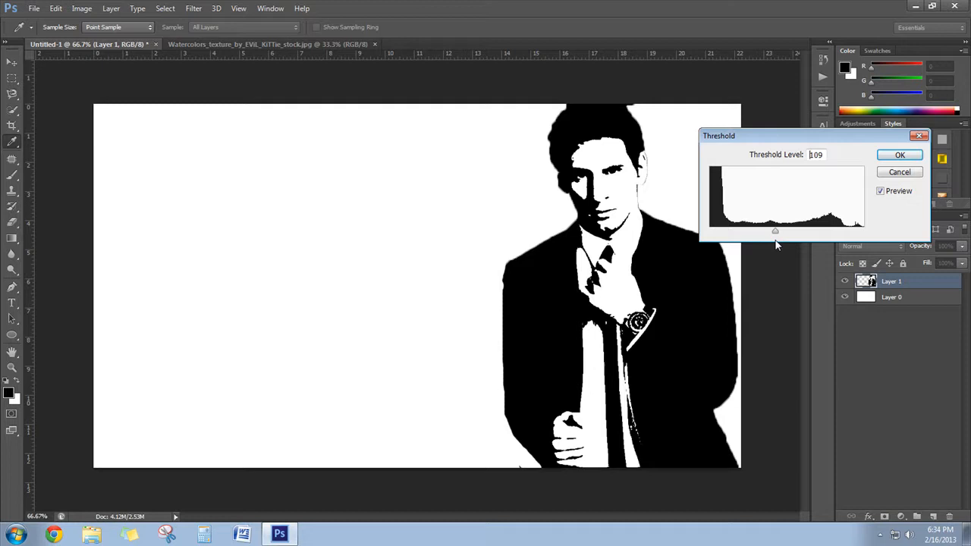
pyautogui.moveTo(775, 230); pyautogui.dragTo(770, 230)
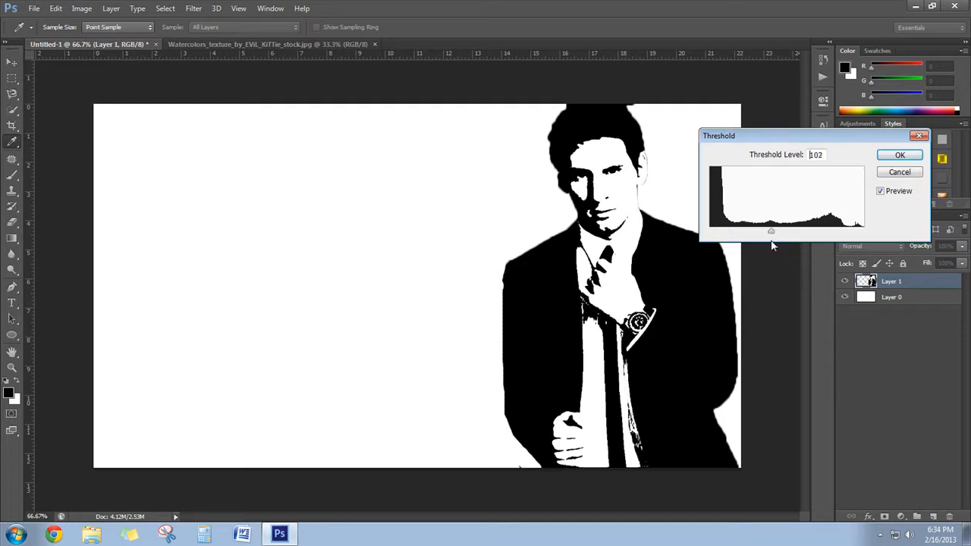
# Step: Confirm the Threshold and unlock the texture's Background layer so it can be copied
pyautogui.click(900, 155)
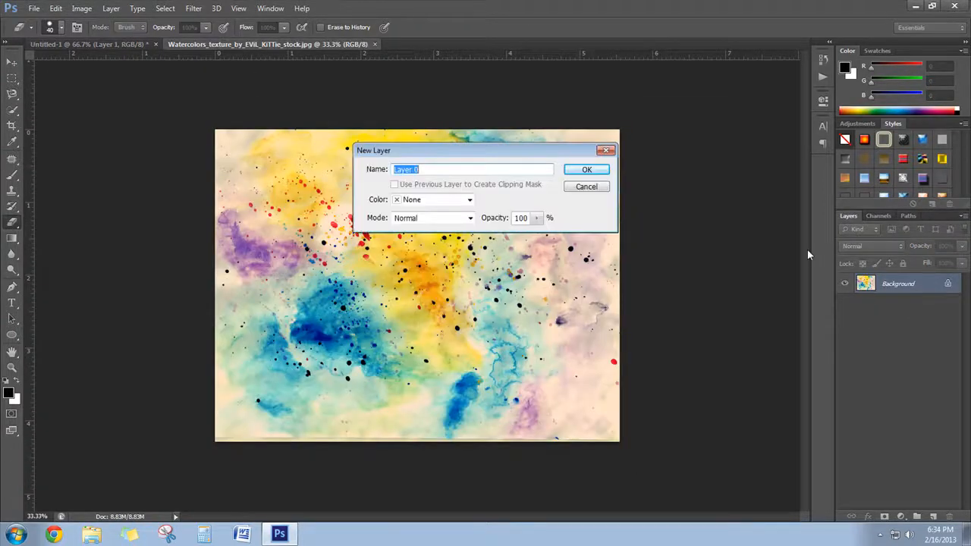
pyautogui.click(587, 169)
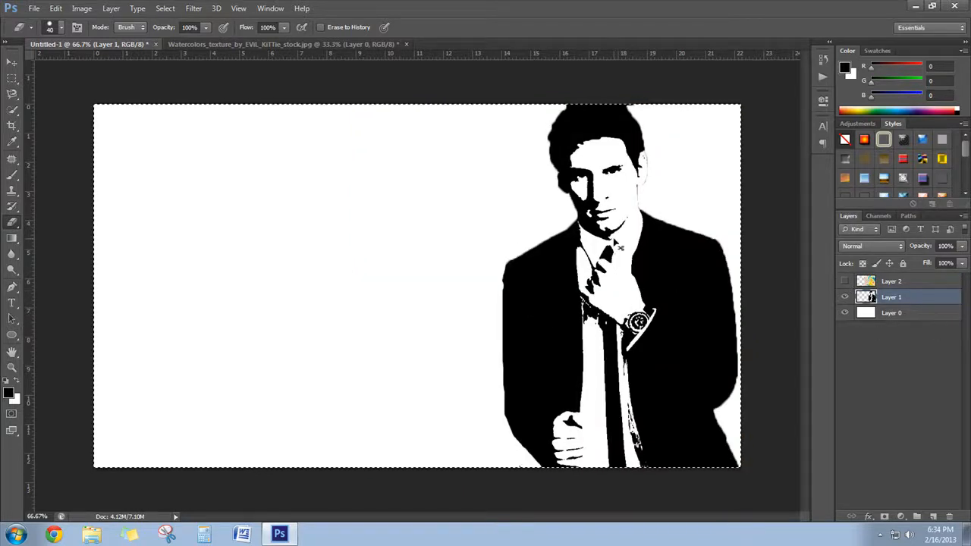
pyautogui.moveTo(484, 327)
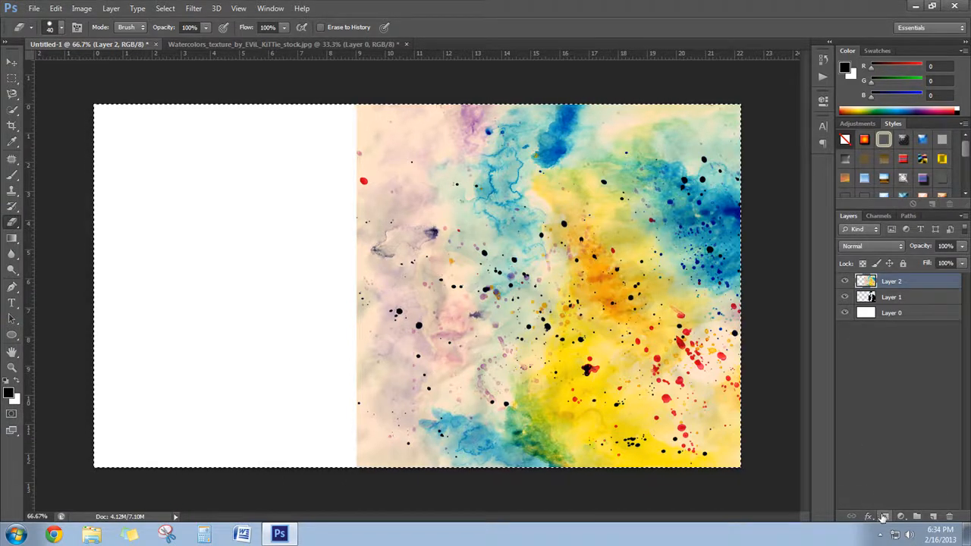
# Step: Add a layer mask to the watercolor texture Layer 2
pyautogui.click(882, 517)
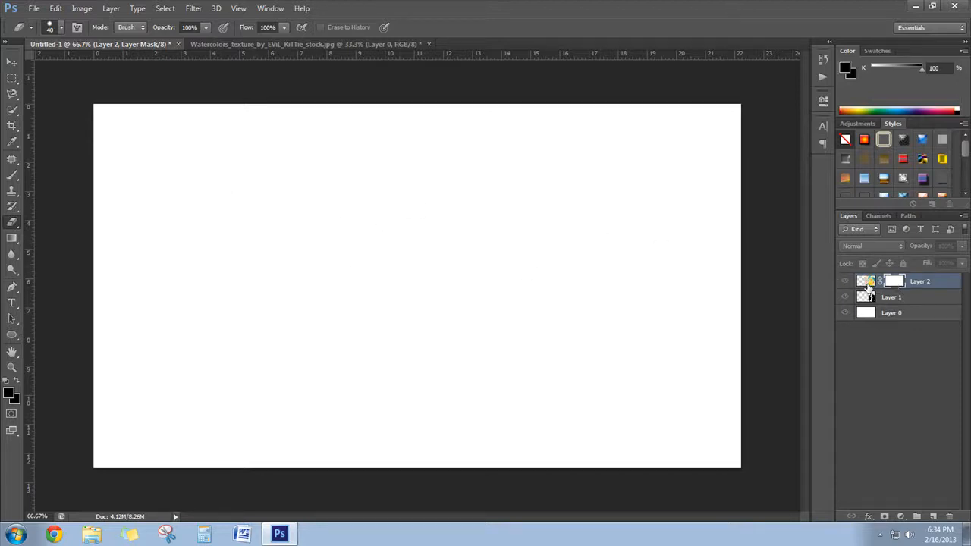
pyautogui.moveTo(520, 235)
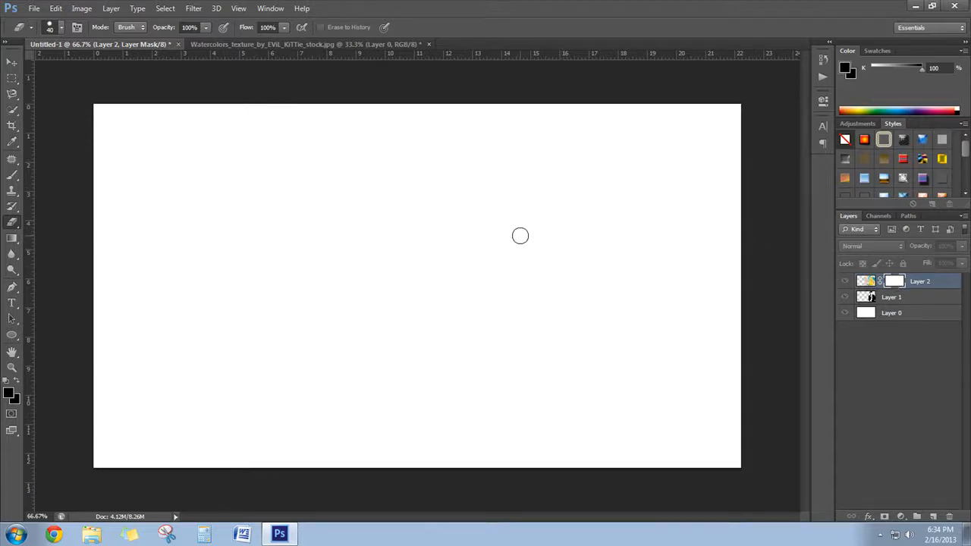
pyautogui.moveTo(860, 285)
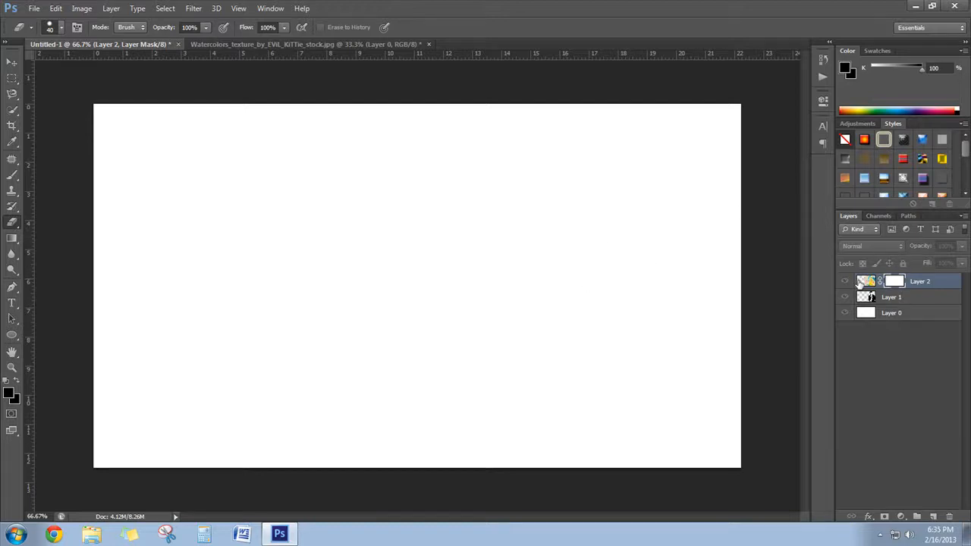
pyautogui.moveTo(521, 242)
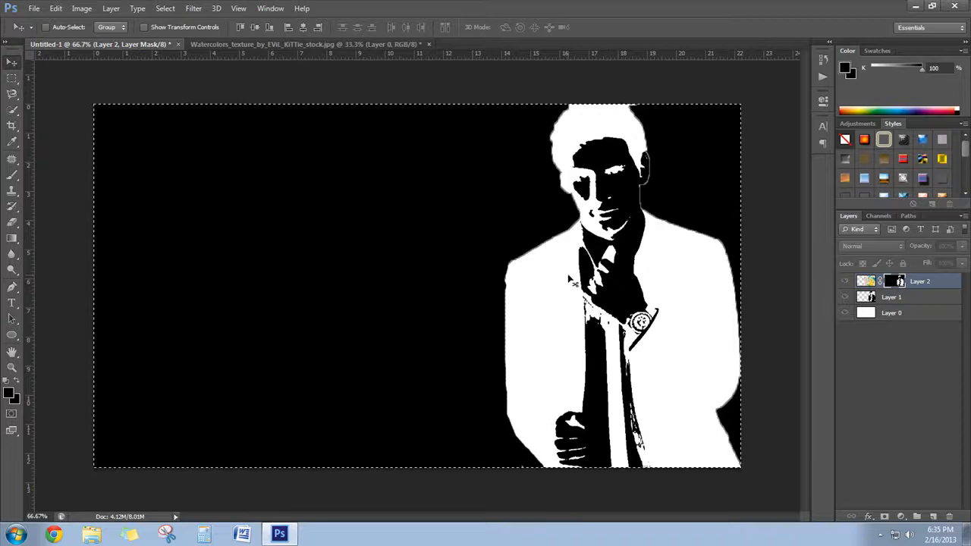
pyautogui.moveTo(530, 216)
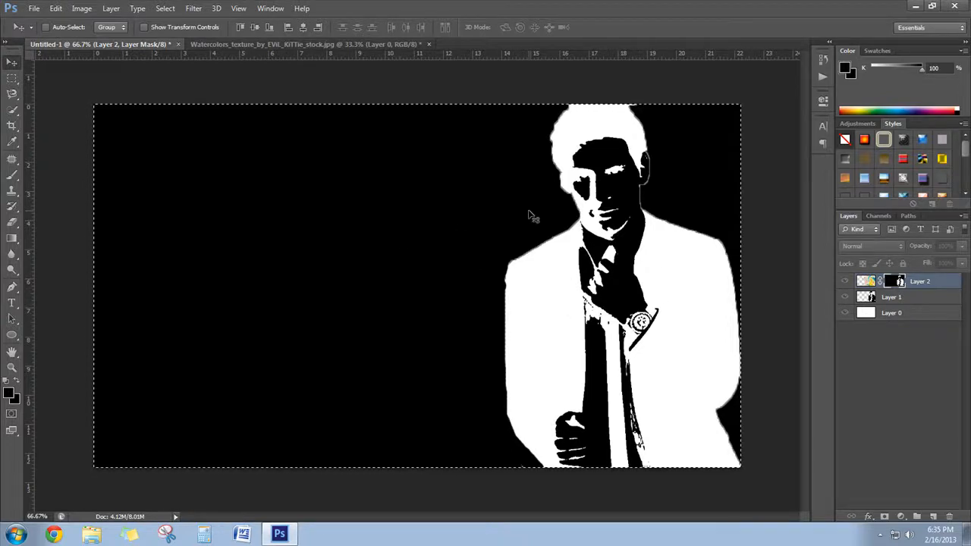
pyautogui.moveTo(830, 282)
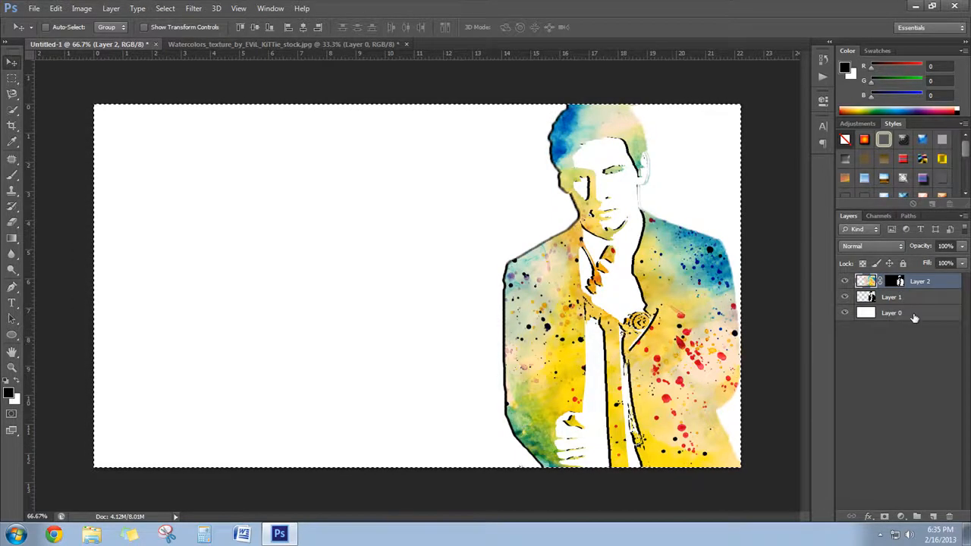
# Step: Hide Layer 1, shift the masked texture Layer 2 upward, then show Layer 1 again
pyautogui.click(845, 297)
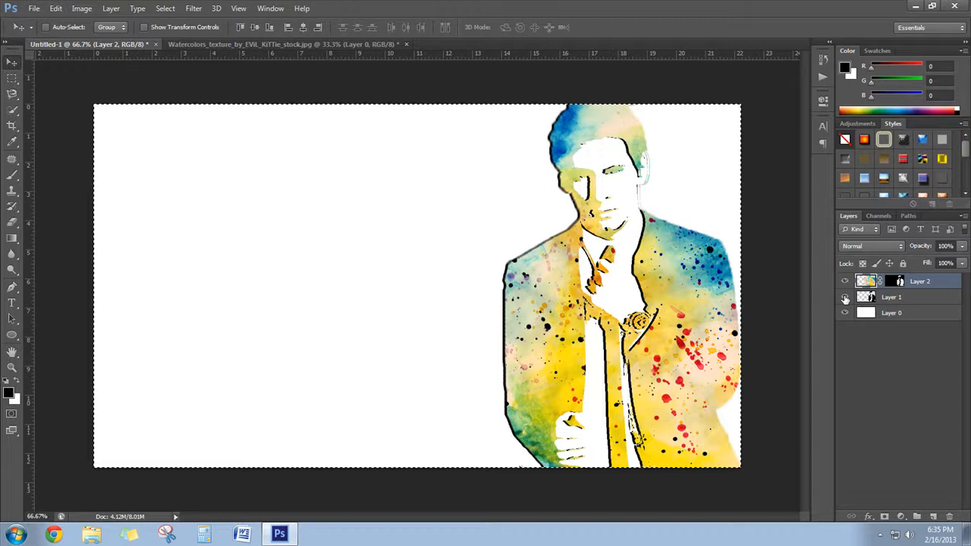
pyautogui.click(845, 297)
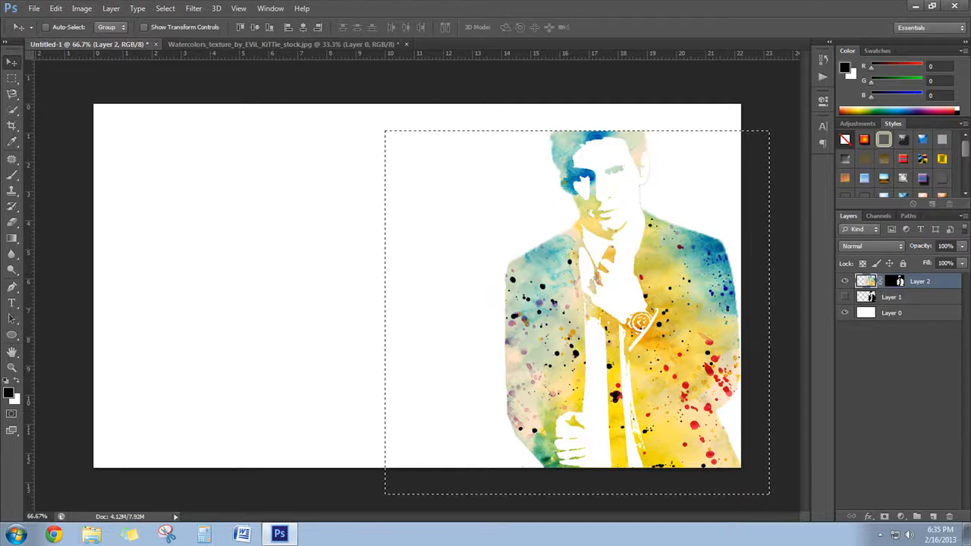
pyautogui.click(866, 281)
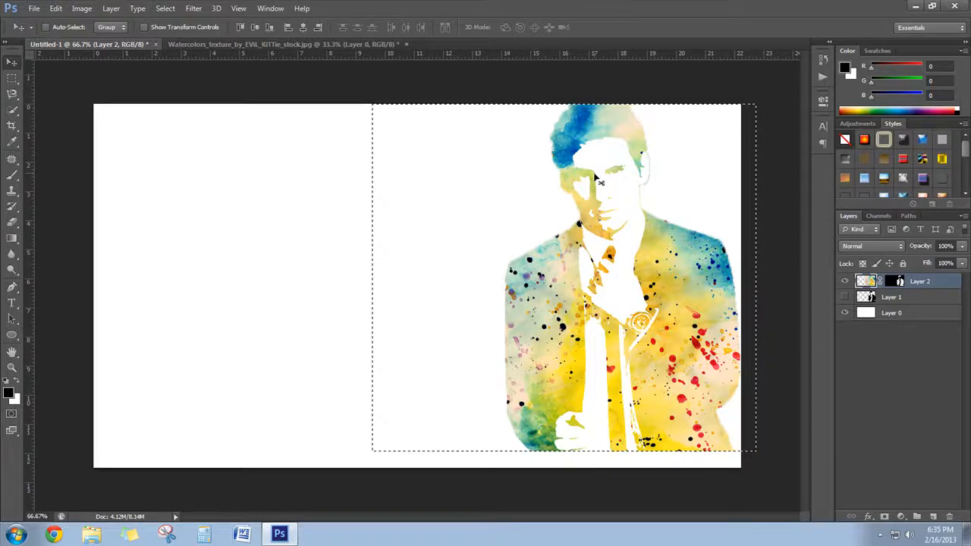
pyautogui.moveTo(508, 251)
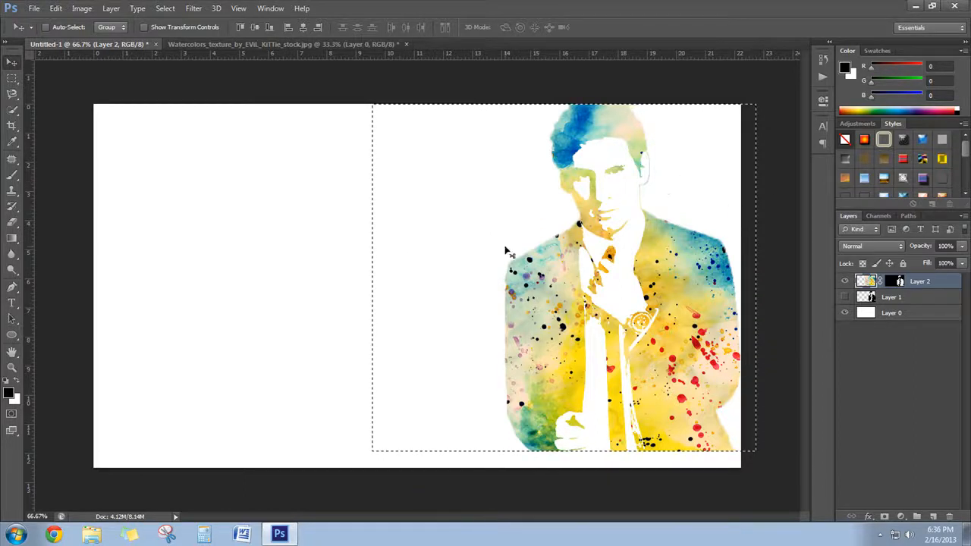
pyautogui.moveTo(701, 318)
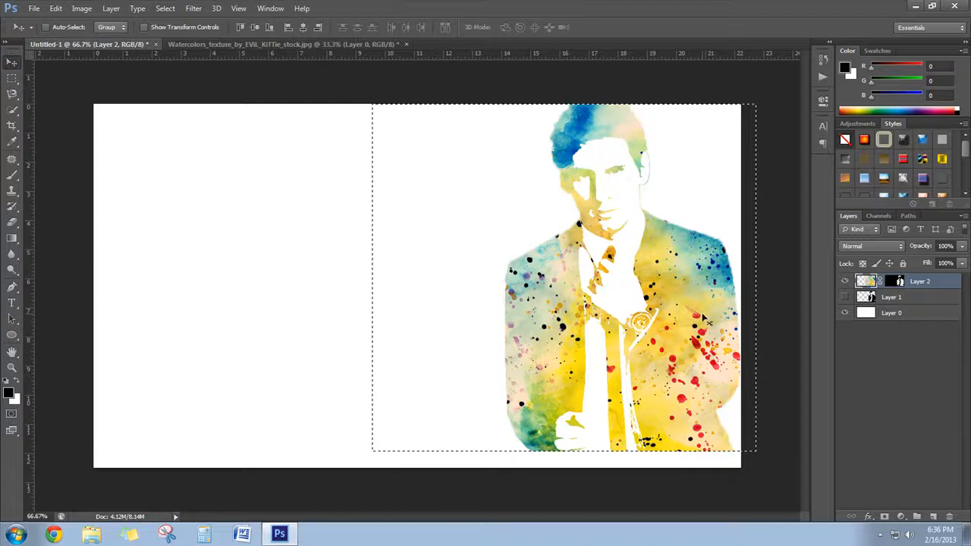
pyautogui.click(845, 297)
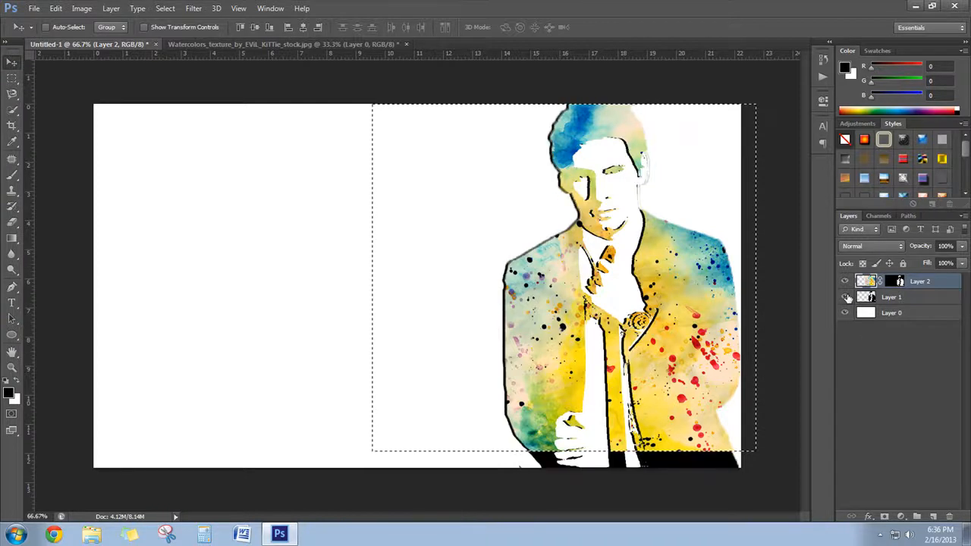